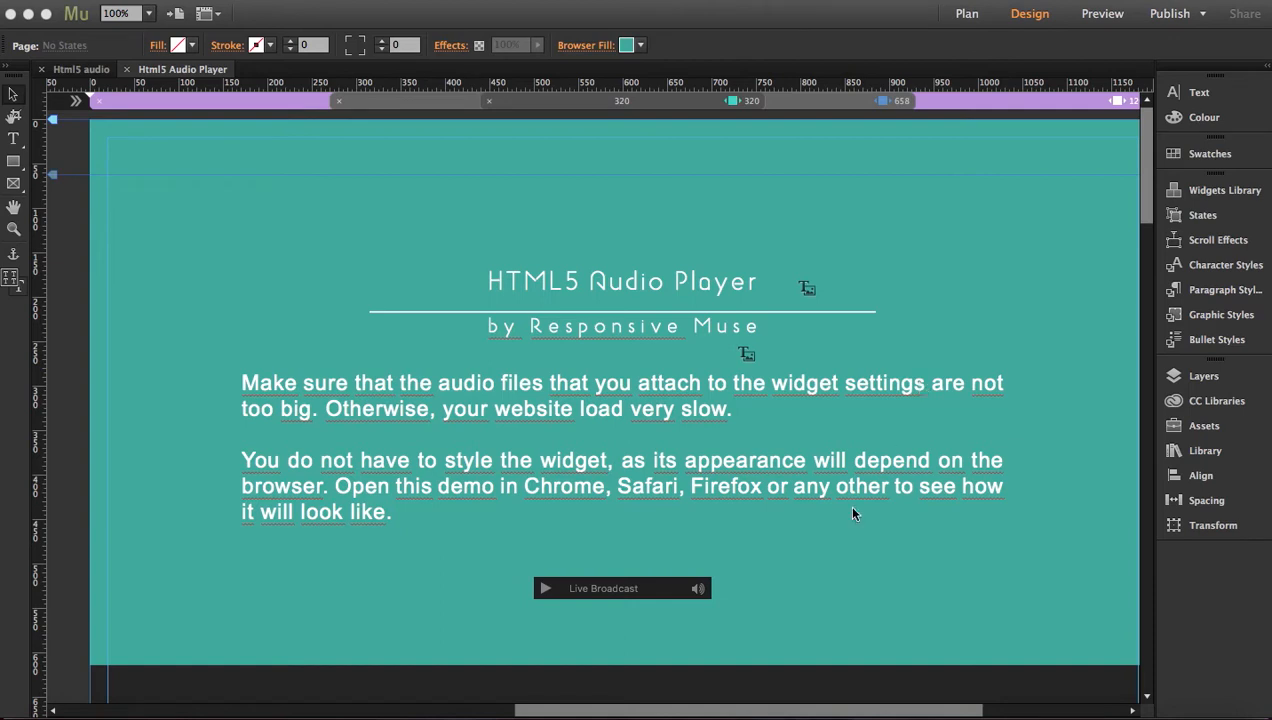
mouse_move(759, 586)
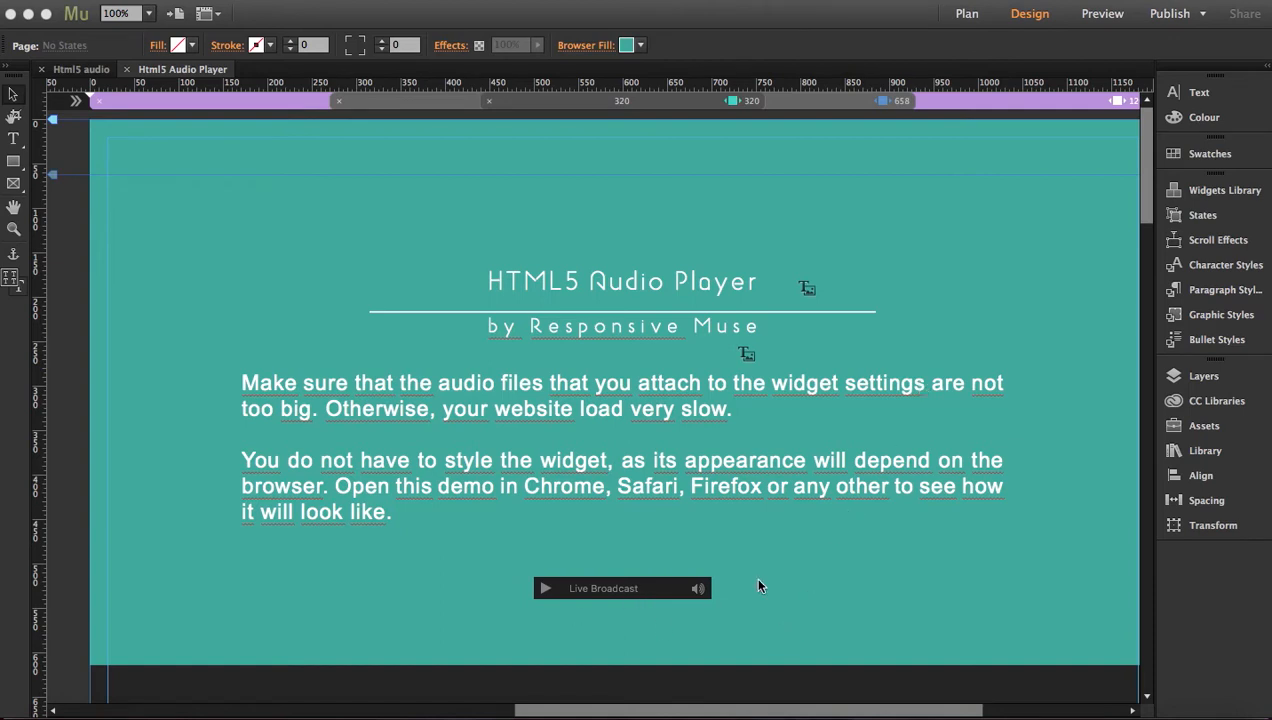
- Select the Html5 Audio Embed widget to view its MP3 file, empty Ogg file and Autoplay-off options
left_click(622, 588)
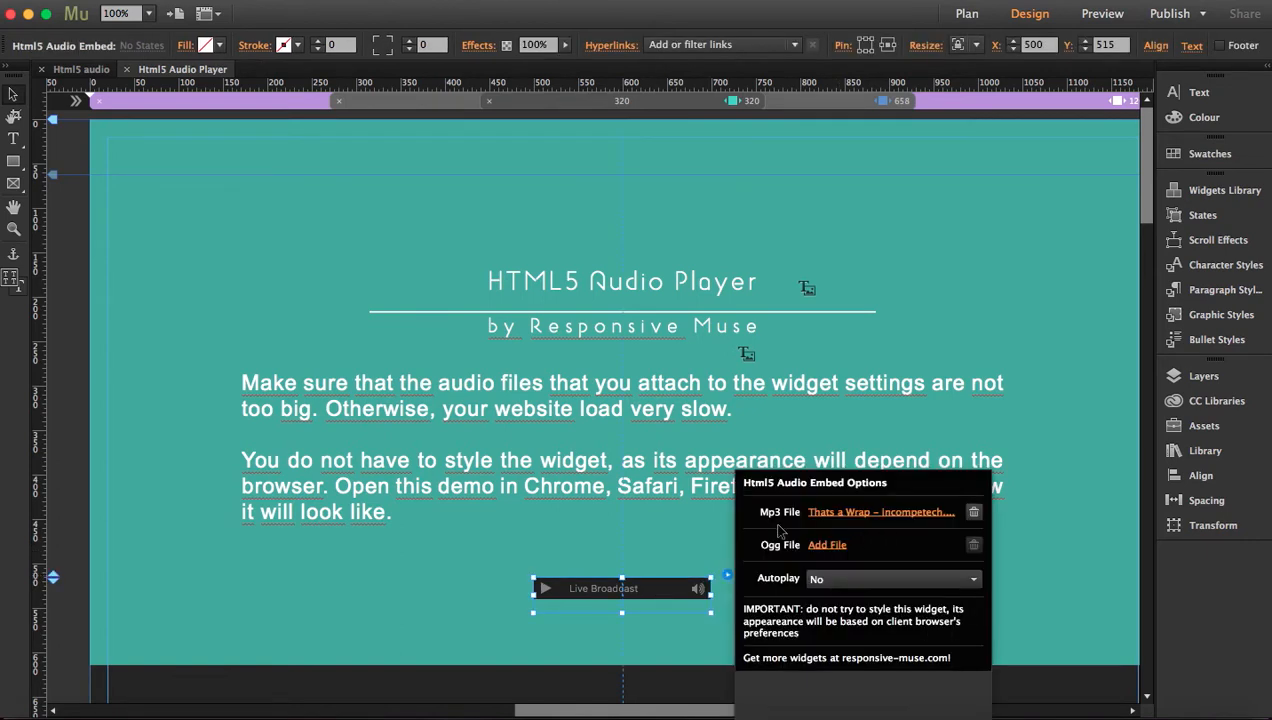
mouse_move(770, 557)
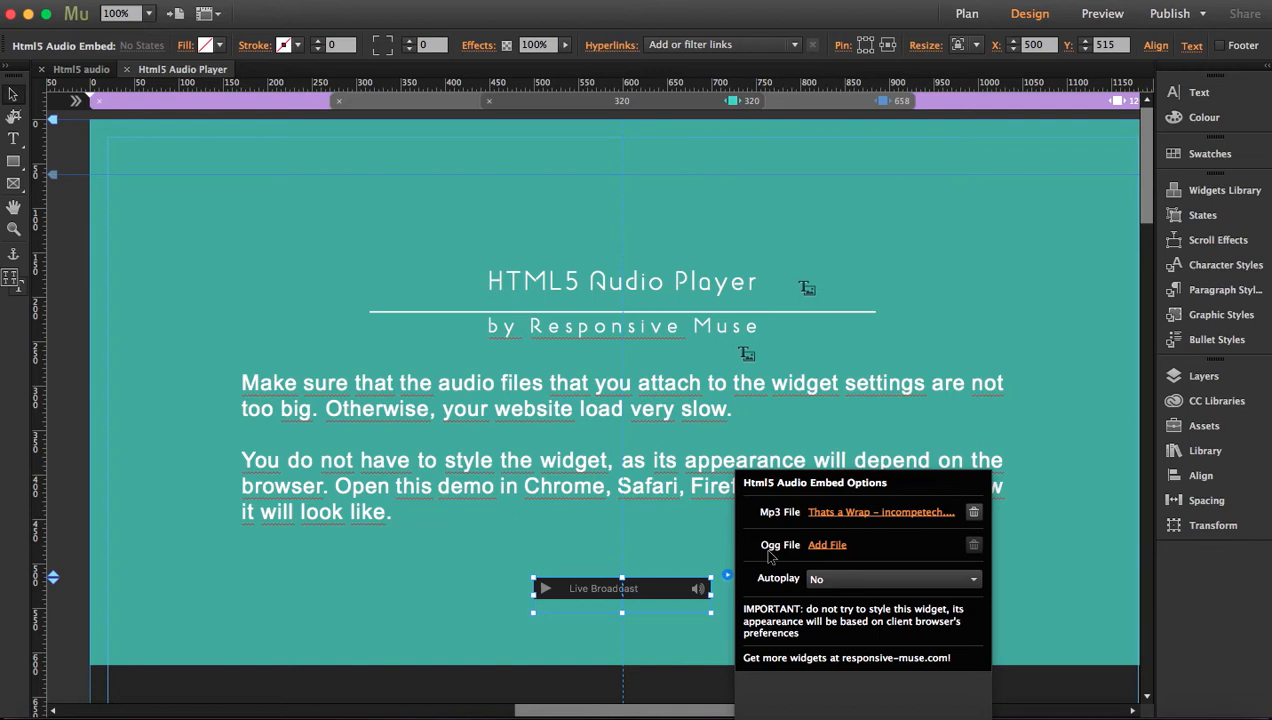
mouse_move(730, 524)
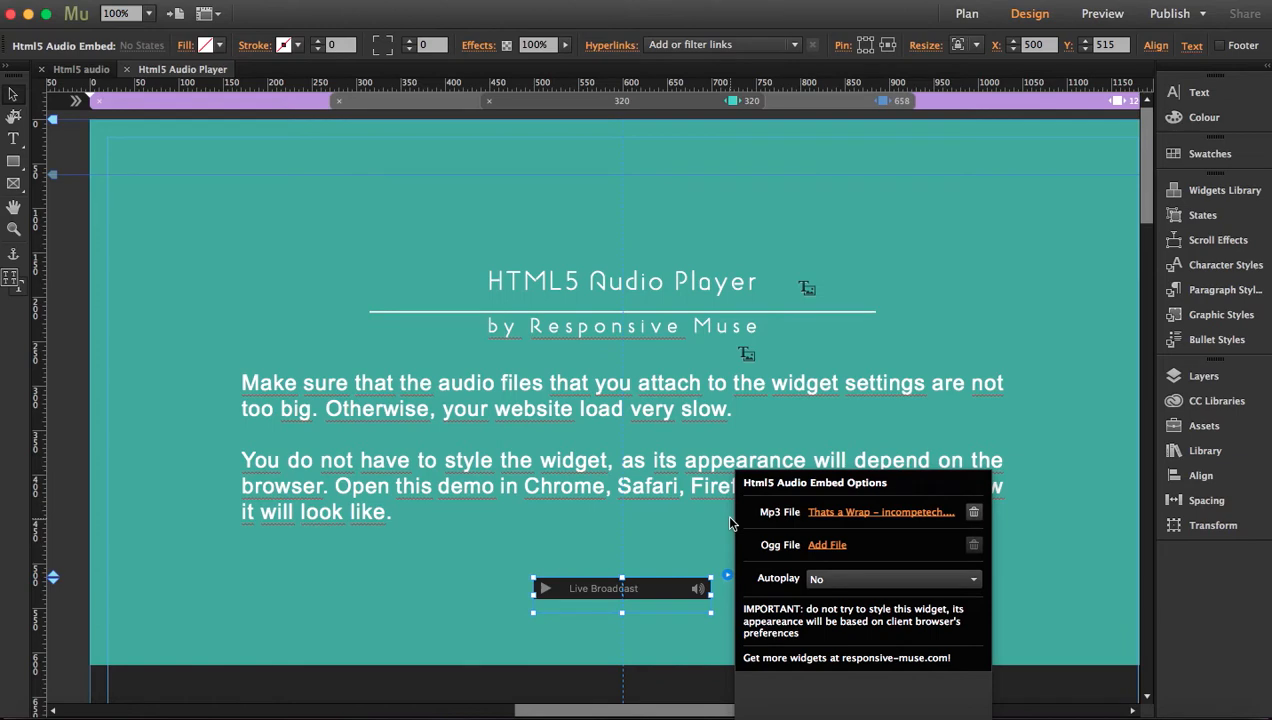
mouse_move(765, 525)
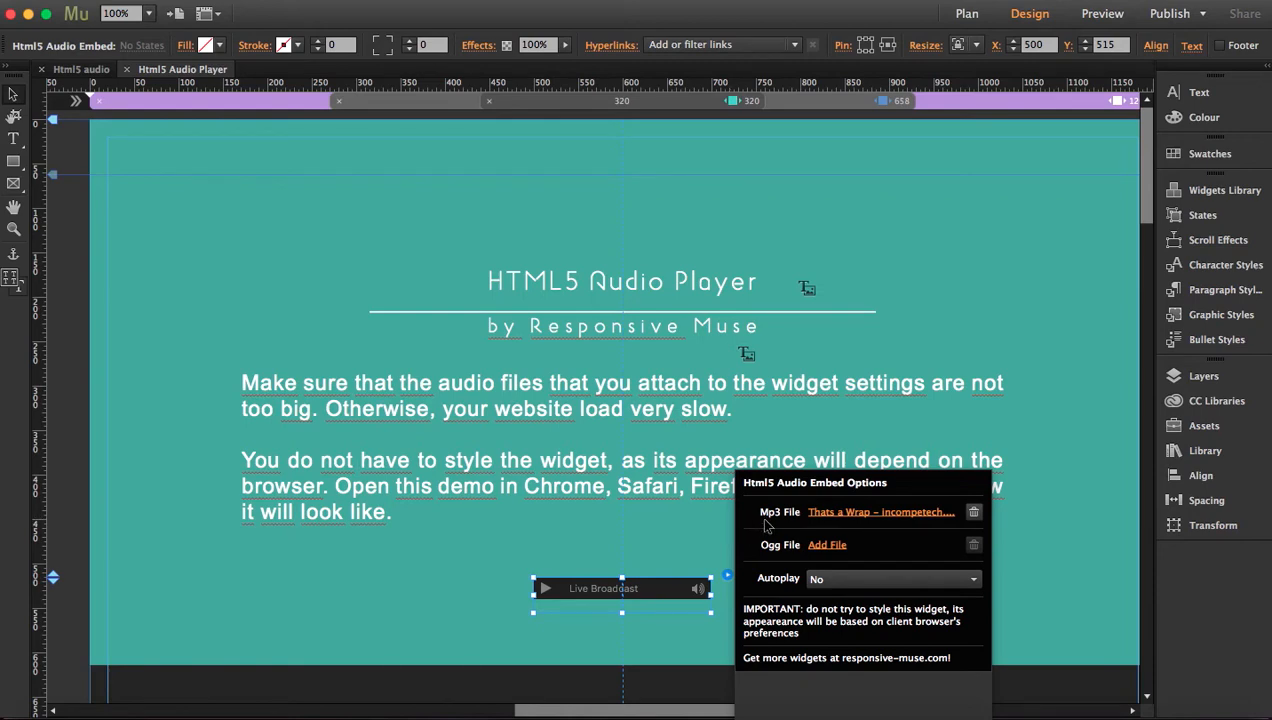
mouse_move(773, 551)
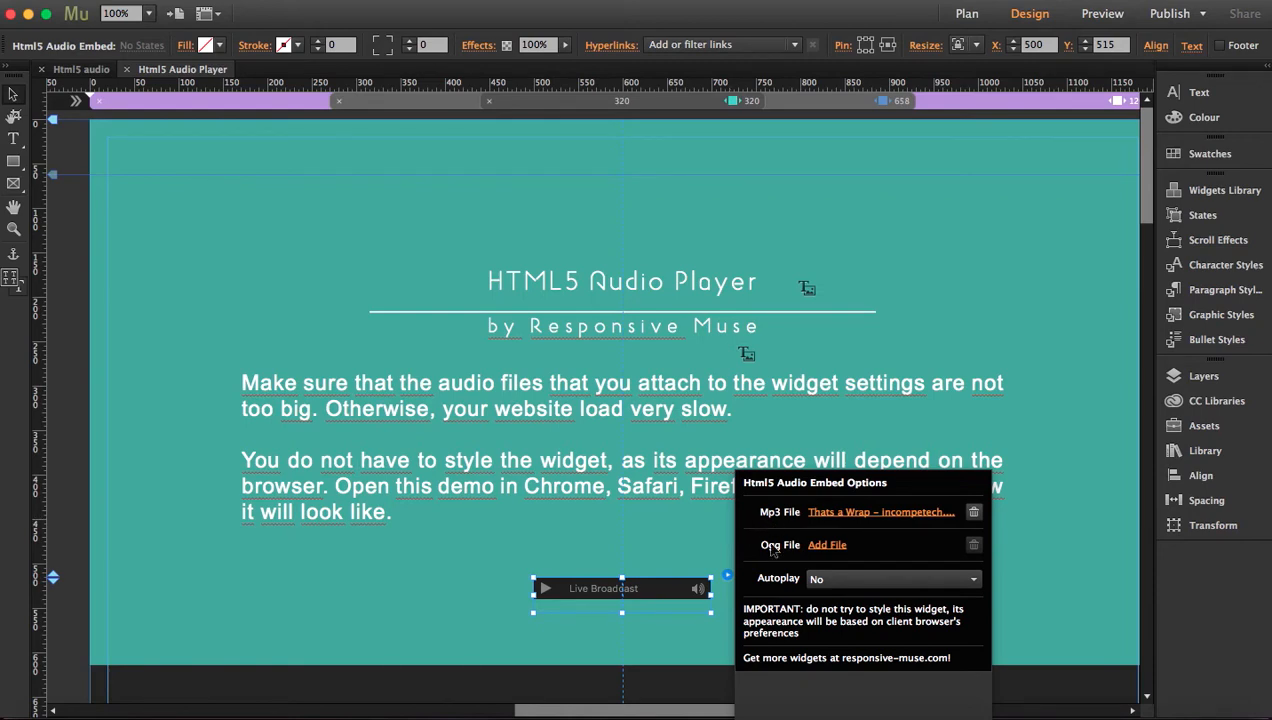
mouse_move(785, 568)
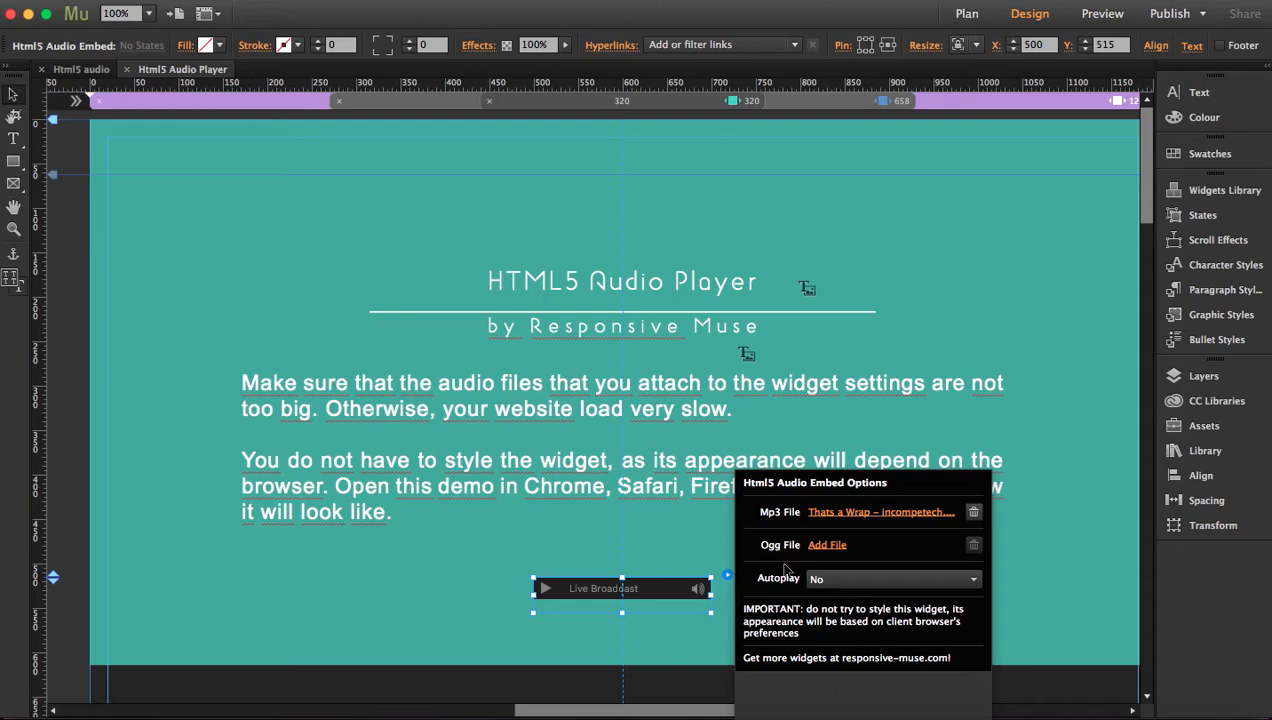
mouse_move(805, 591)
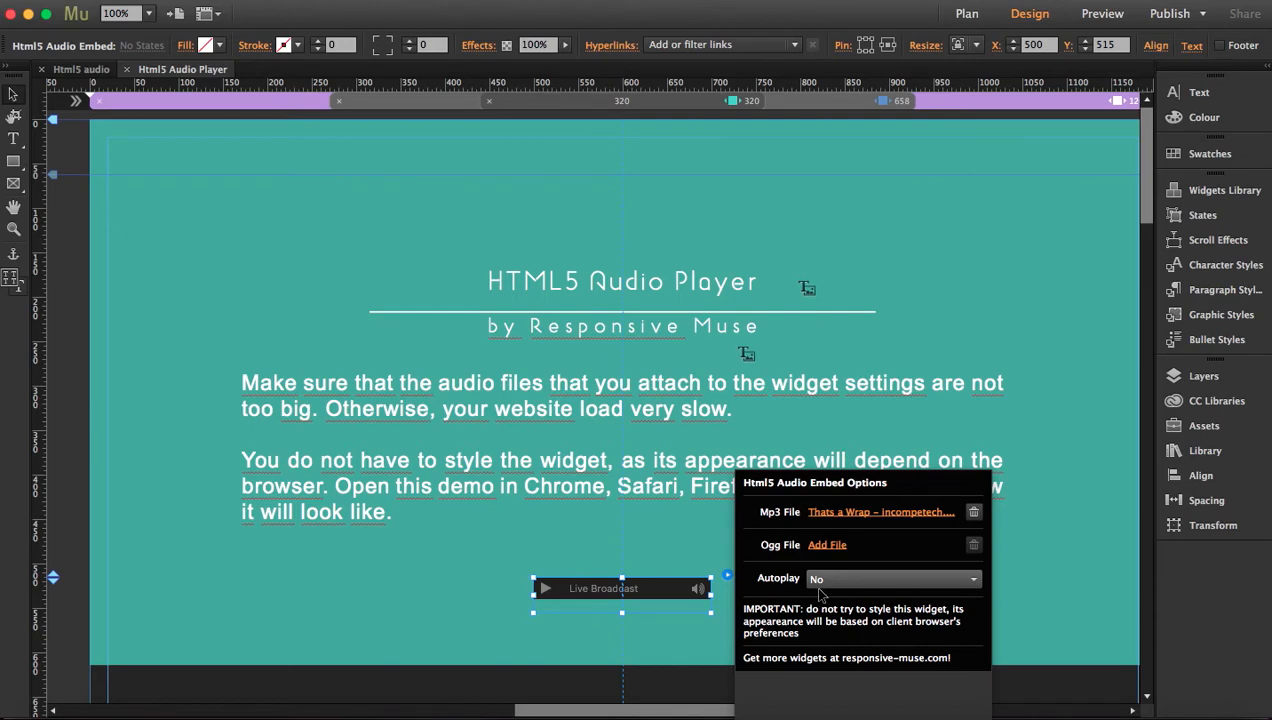
mouse_move(950, 623)
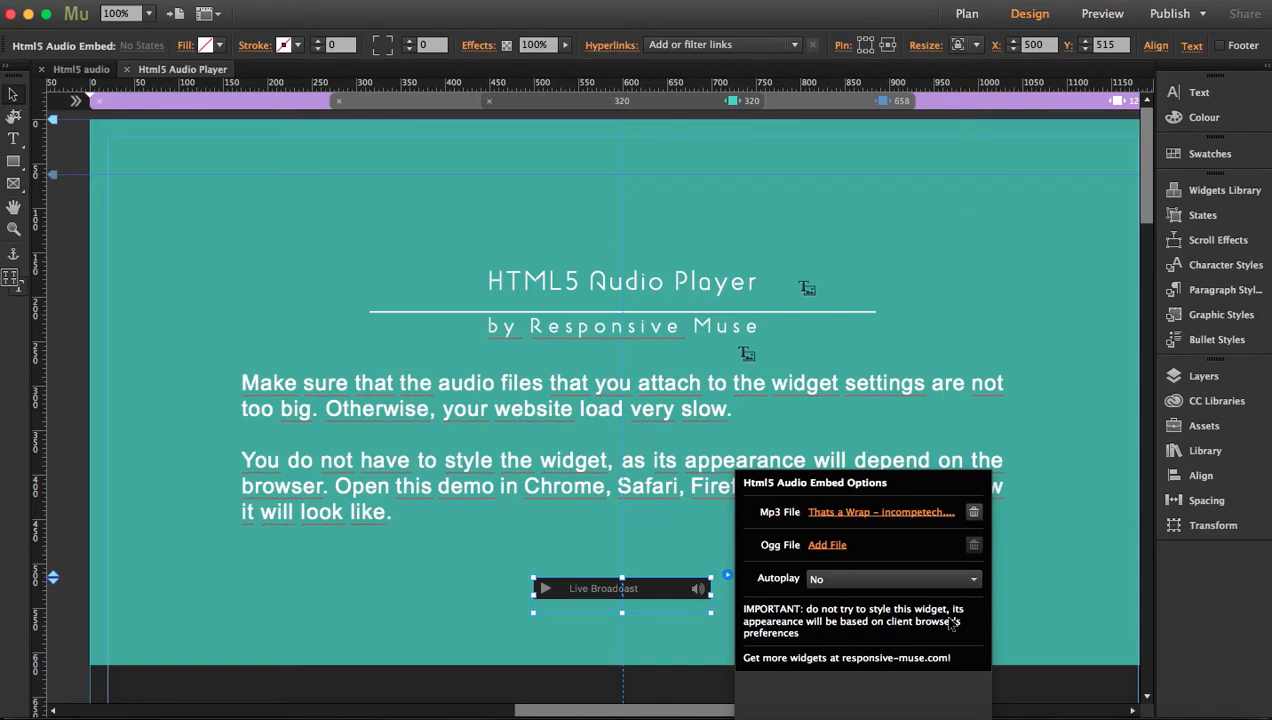
mouse_move(1120, 531)
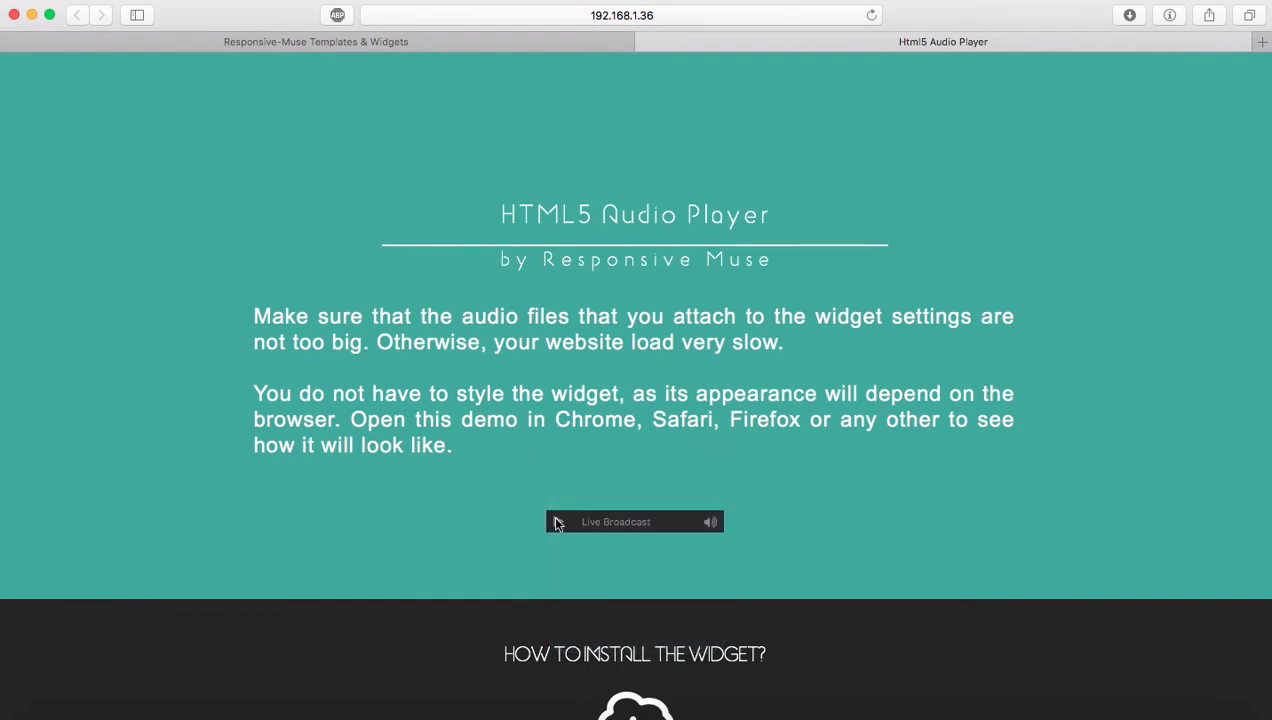
- Play and pause the track in Safari's preview player, then switch to Chrome
left_click(558, 521)
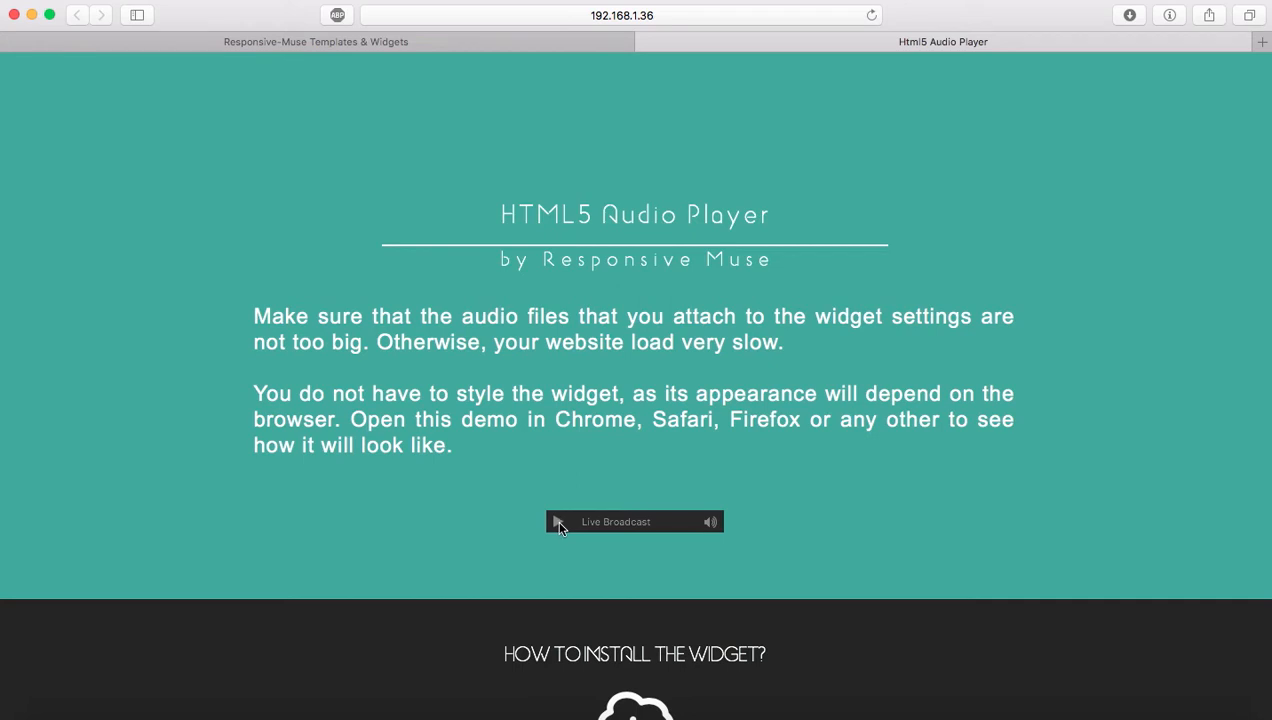
left_click(558, 521)
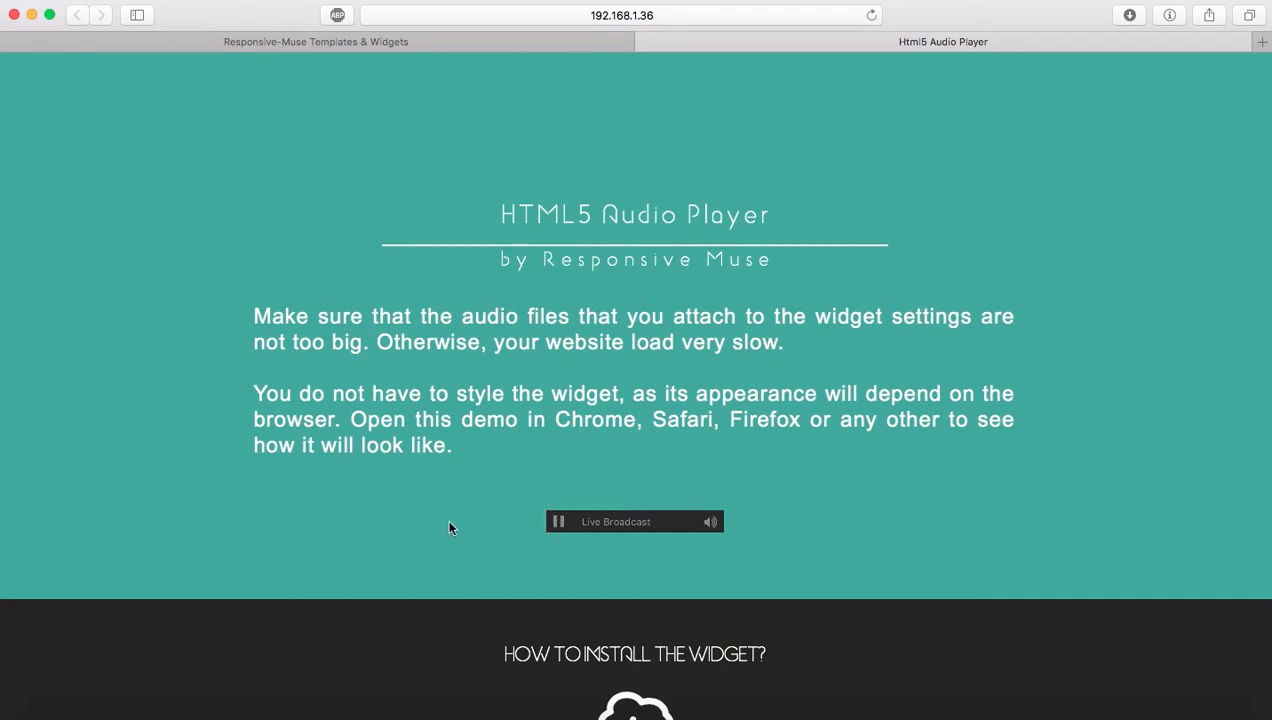
left_click(710, 521)
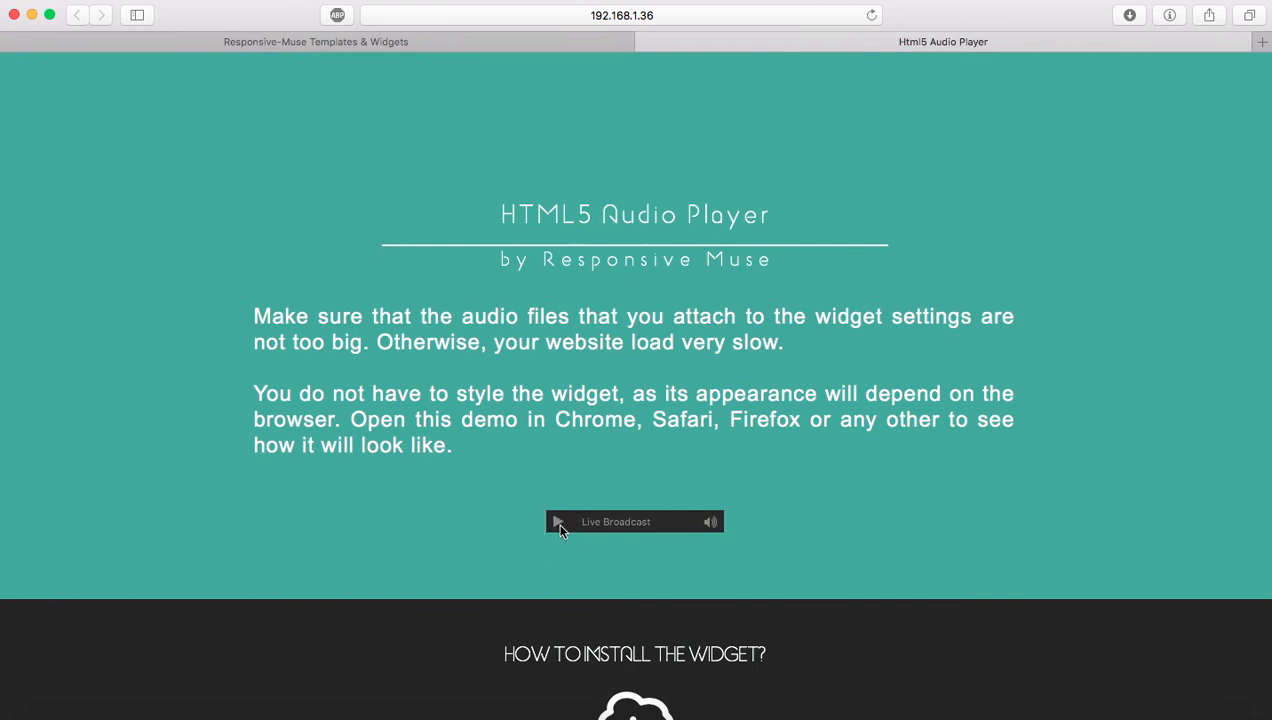
left_click(620, 15)
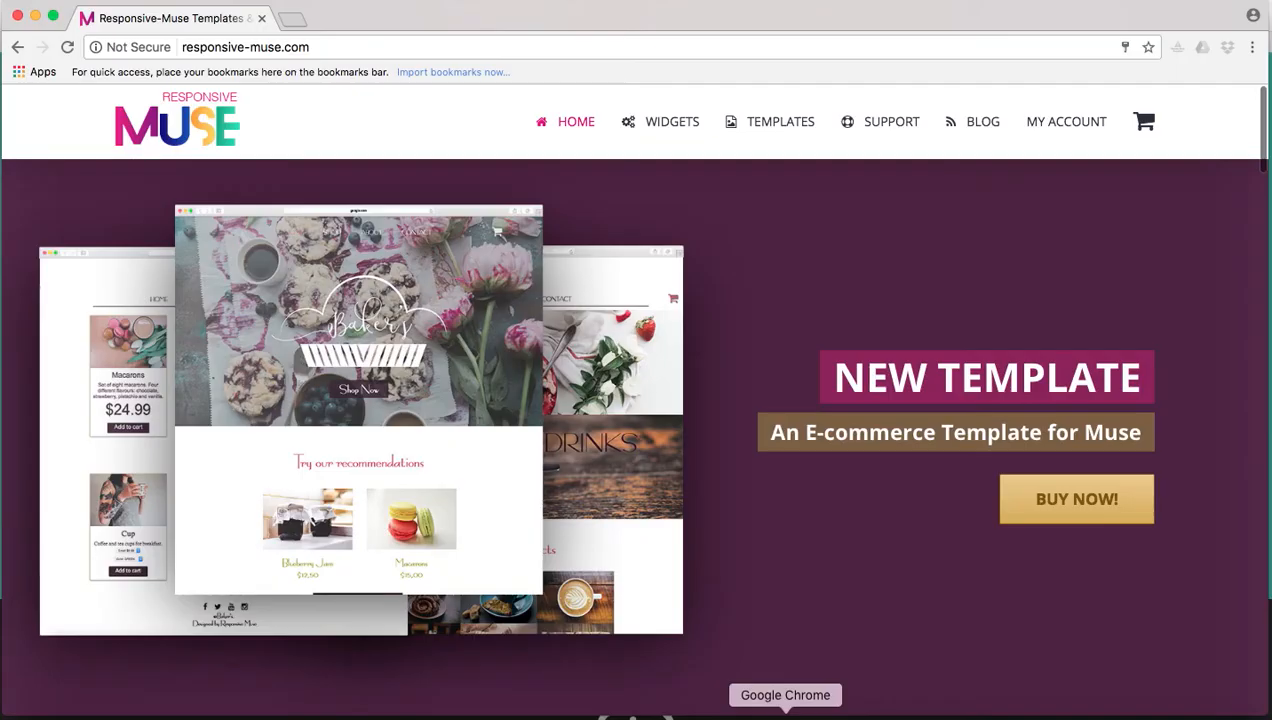
- Load the local preview page in Chrome and play then pause its audio track
left_click(245, 47)
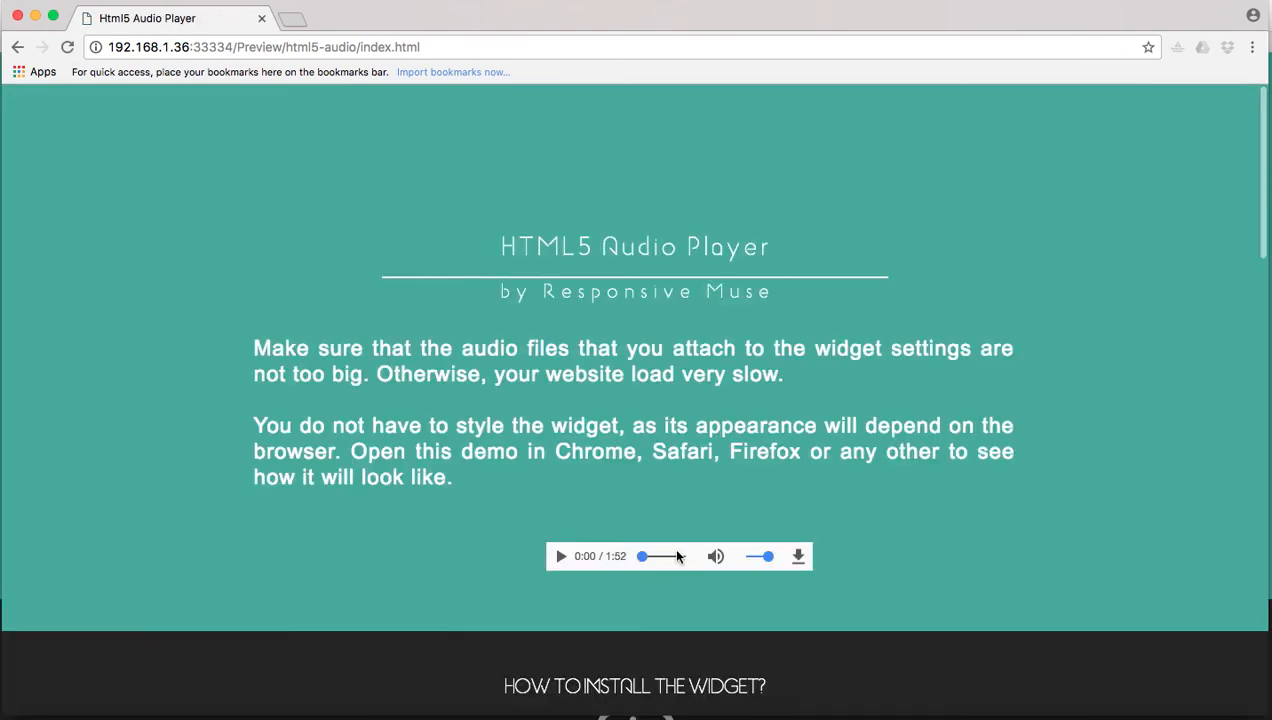
left_click(560, 556)
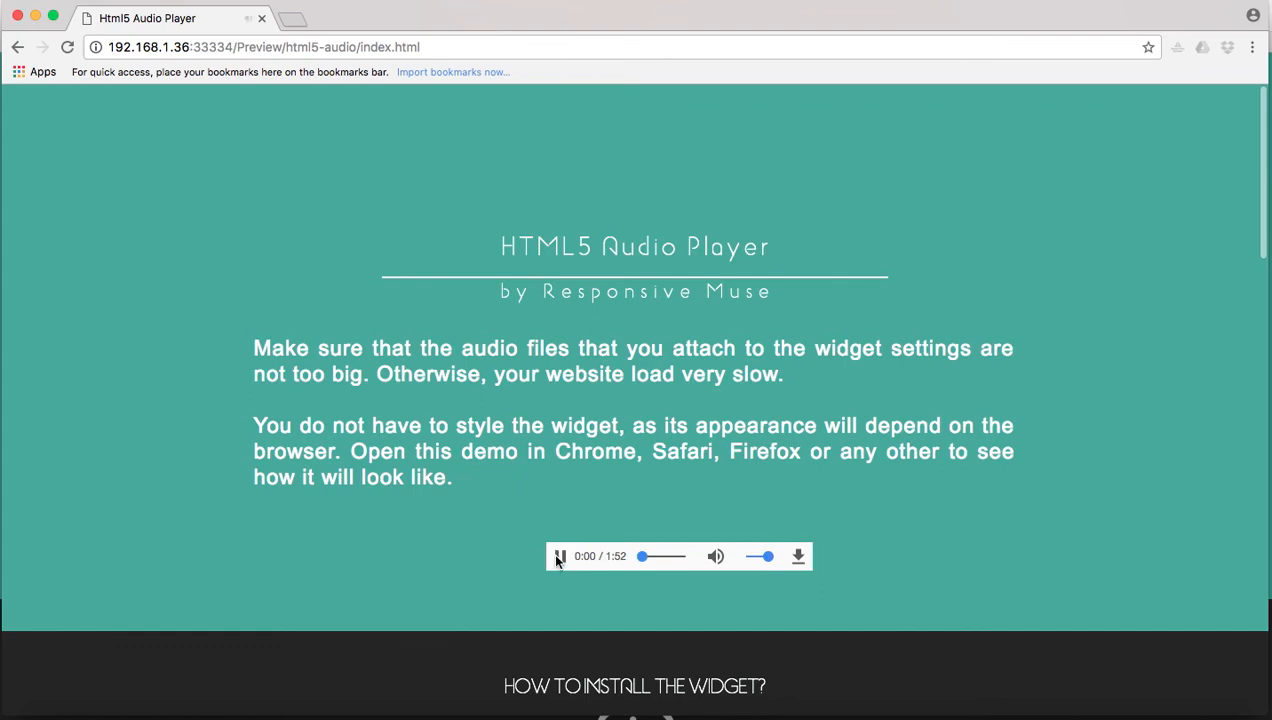
left_click(560, 556)
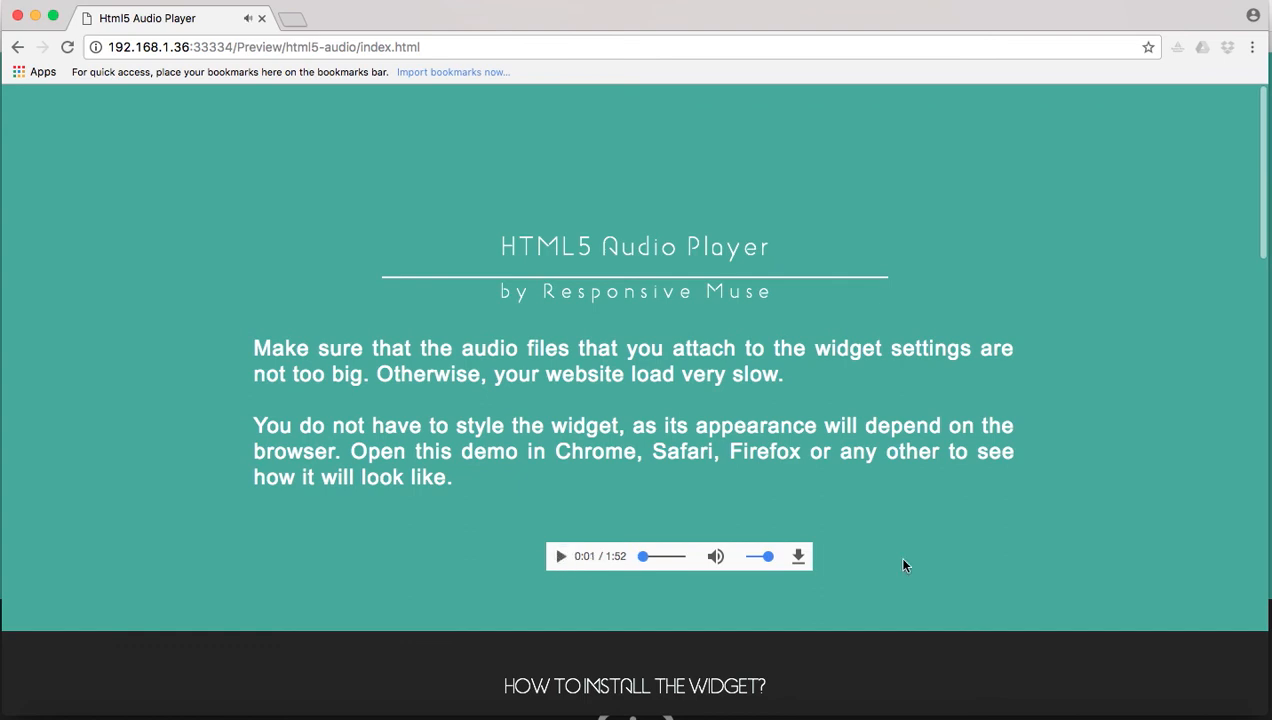
mouse_move(1056, 715)
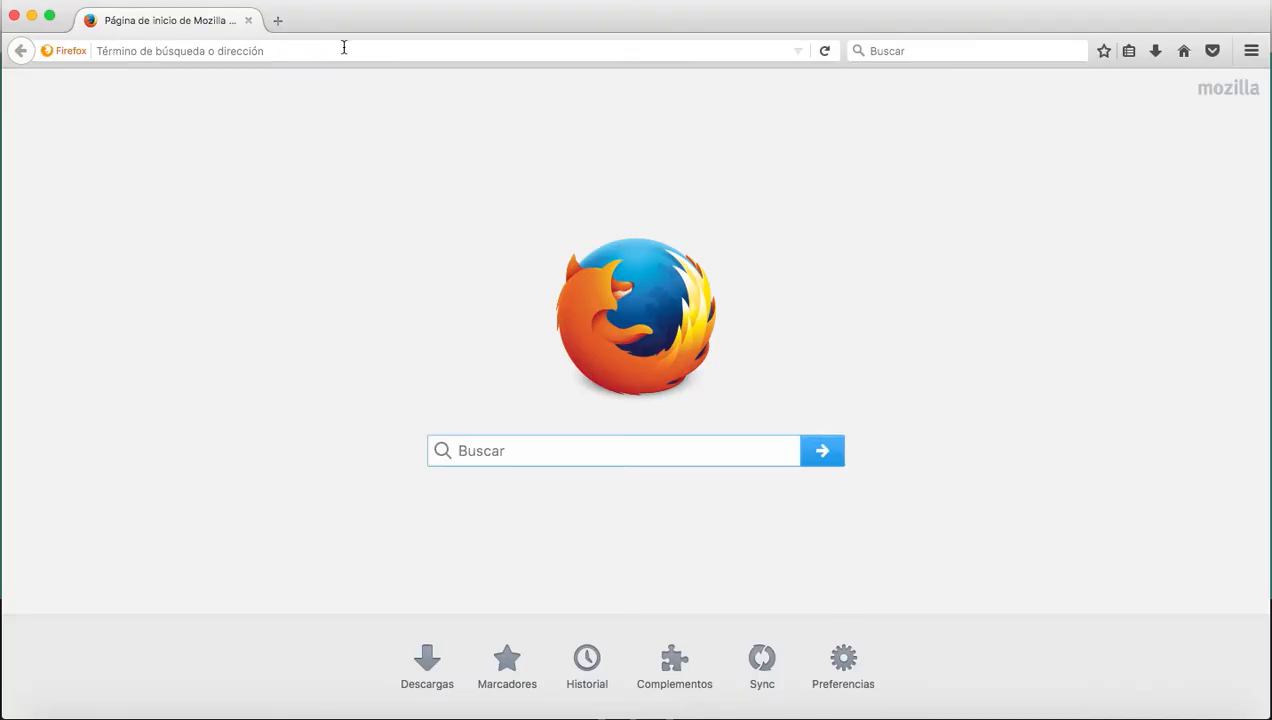
- Load 192.168.1.36:33334/Preview/html5-audio/index.html in Firefox's address bar
type("192.168.1.36:33334/Preview/html5-audio/index.html")
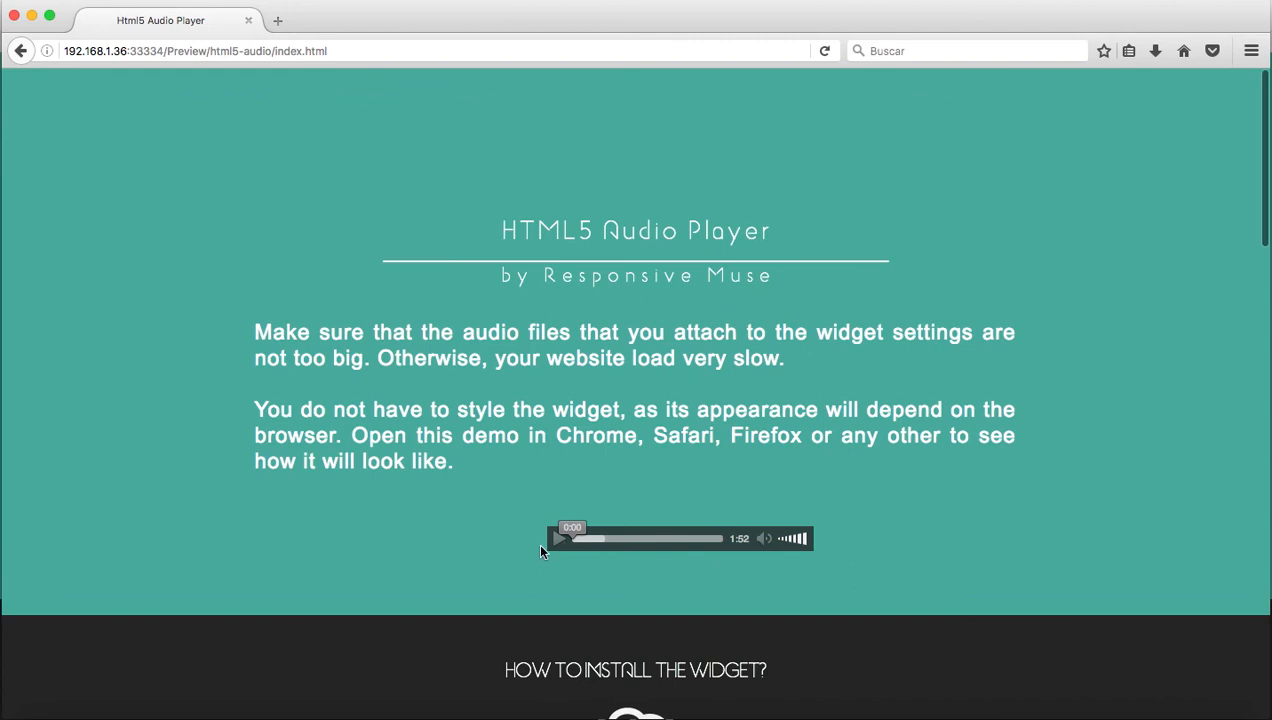
mouse_move(369, 542)
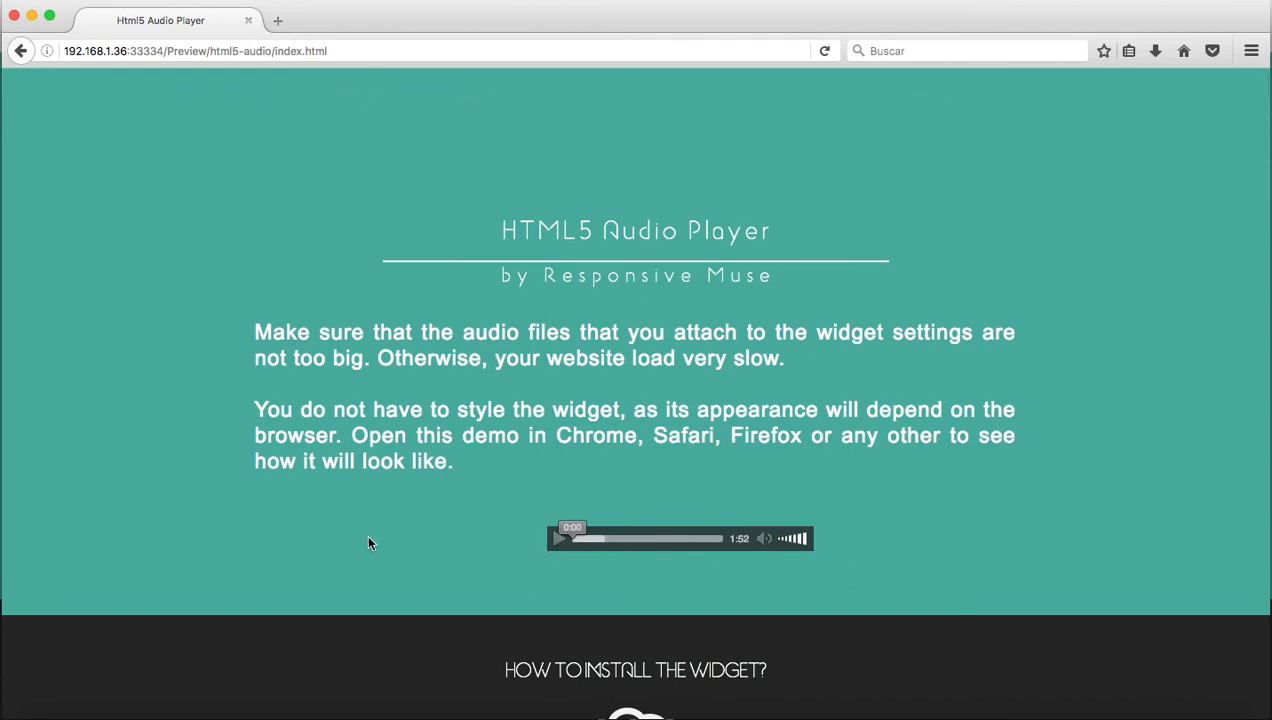